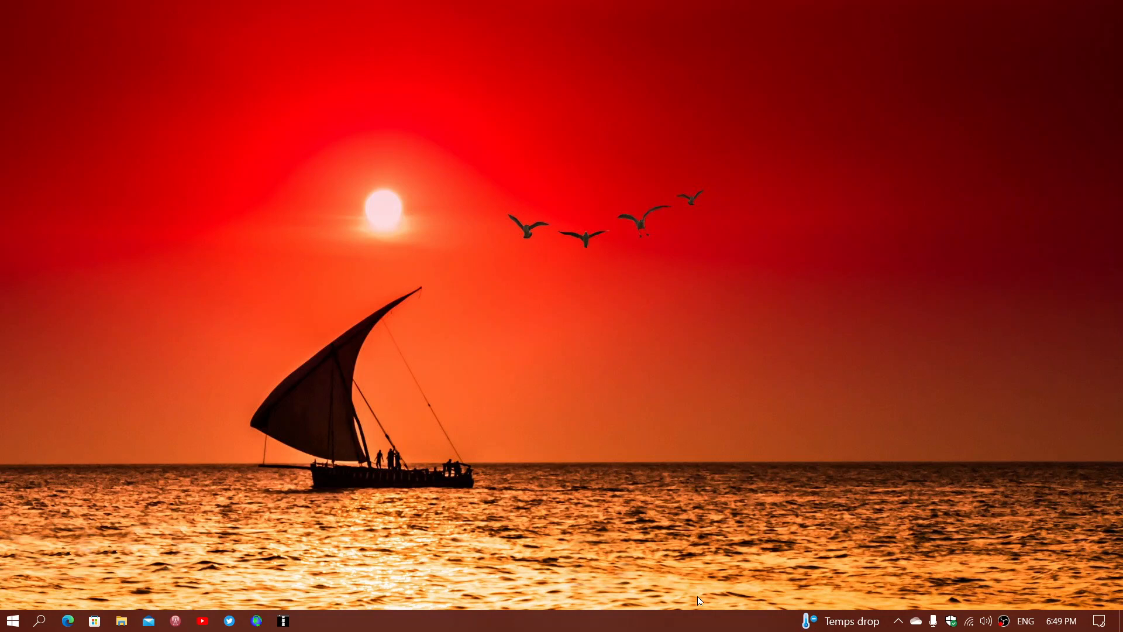
{"action": "mouse_move", "coordinate": [369, 411]}
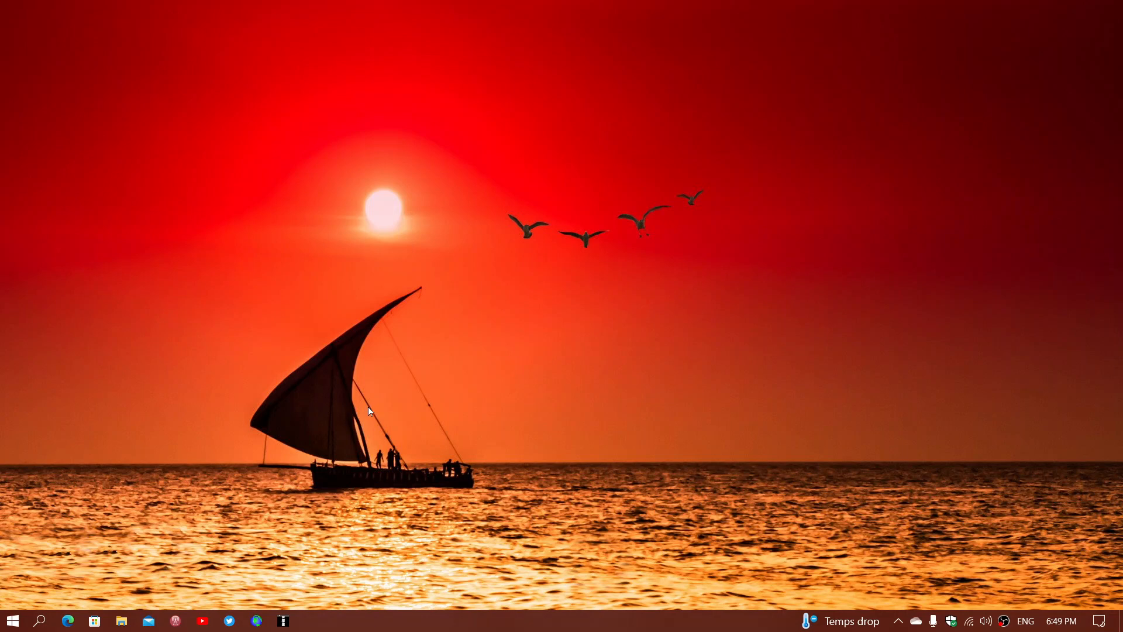
{"action": "mouse_move", "coordinate": [11, 619]}
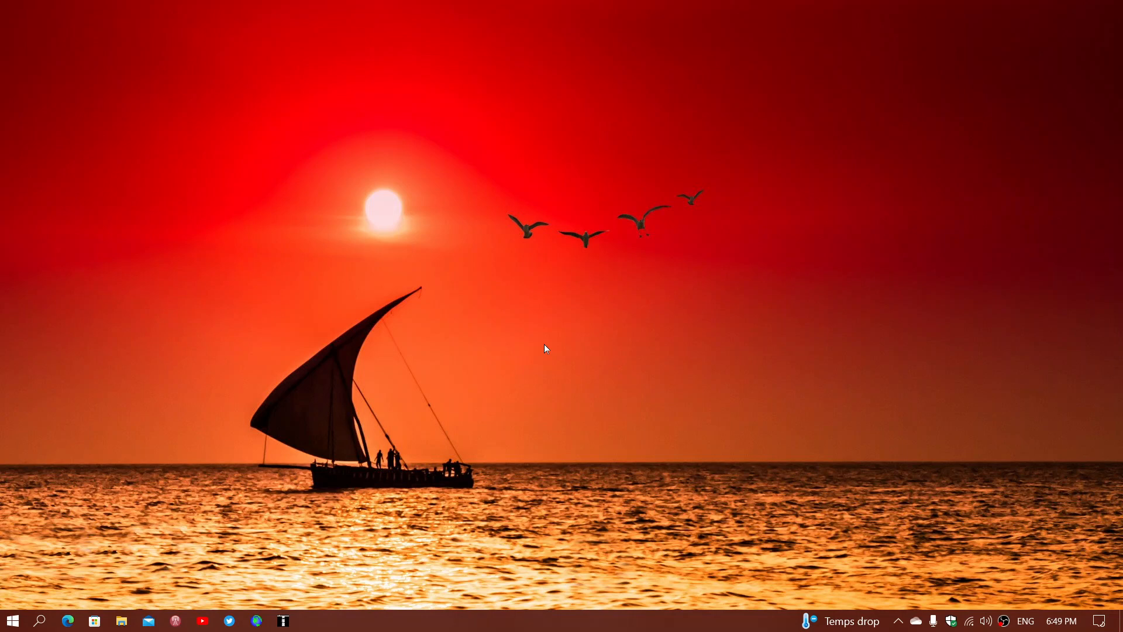
{"action": "mouse_move", "coordinate": [12, 620]}
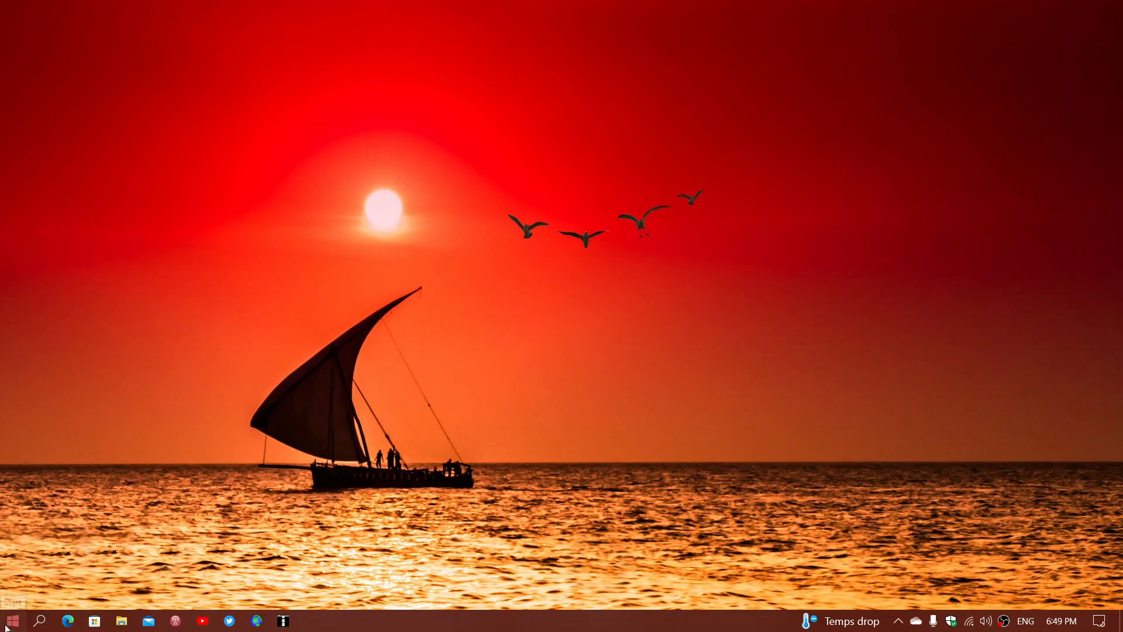
Step: Launch the Settings app from the Start menu to reach the Settings home page
{"action": "left_click", "coordinate": [10, 620]}
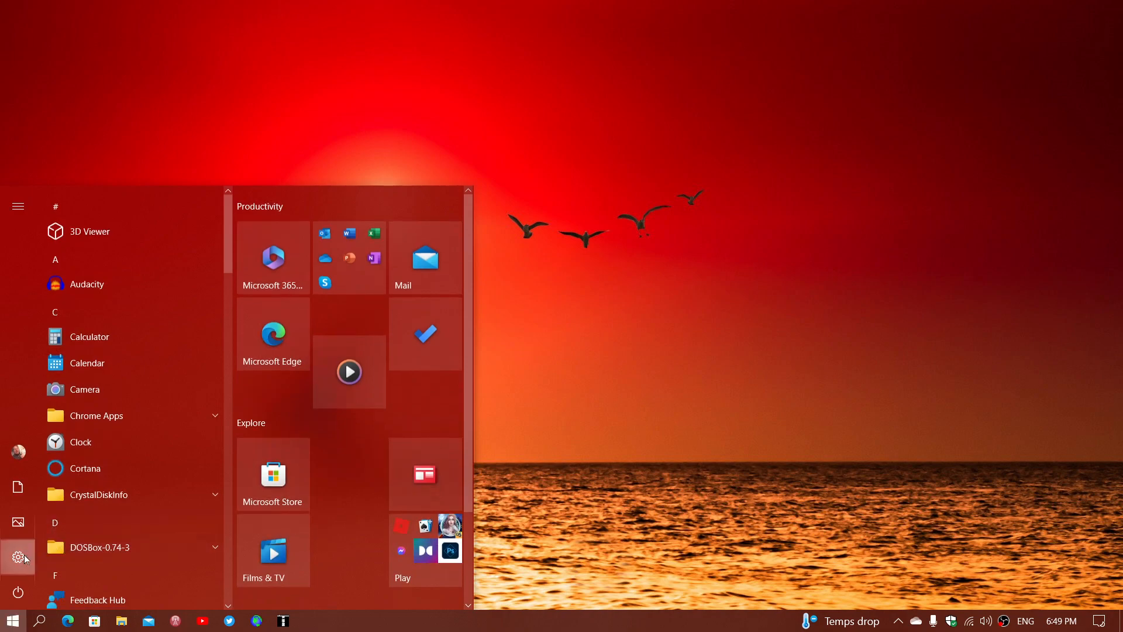
{"action": "left_click", "coordinate": [17, 557]}
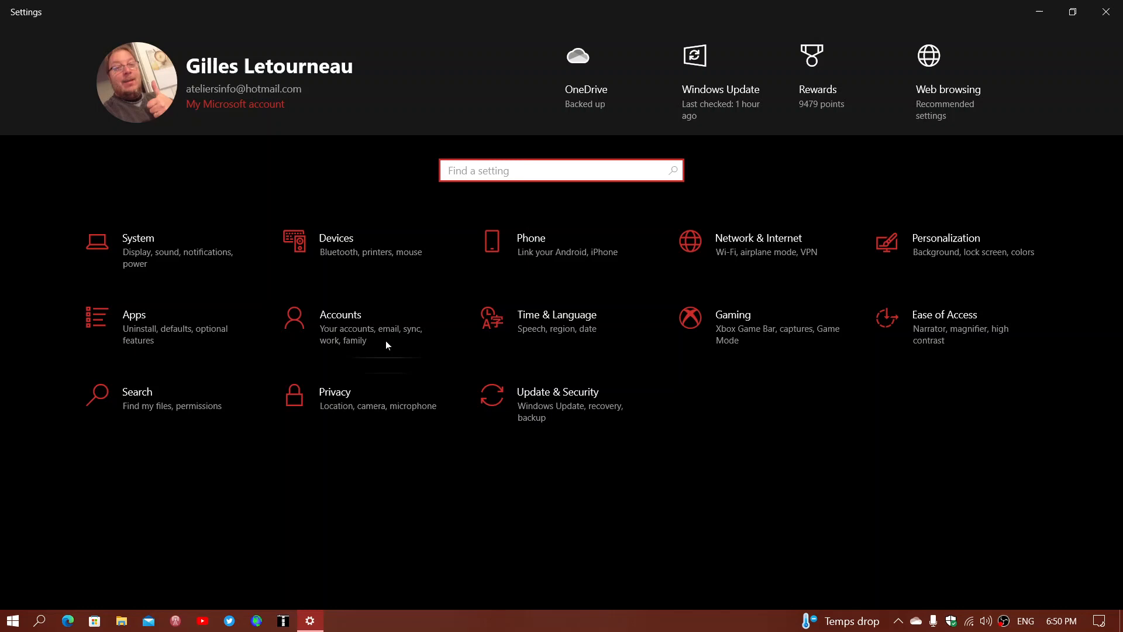
Step: Go to Update & Security, landing on the Windows Update page reporting the PC is up to date
{"action": "left_click", "coordinate": [557, 392]}
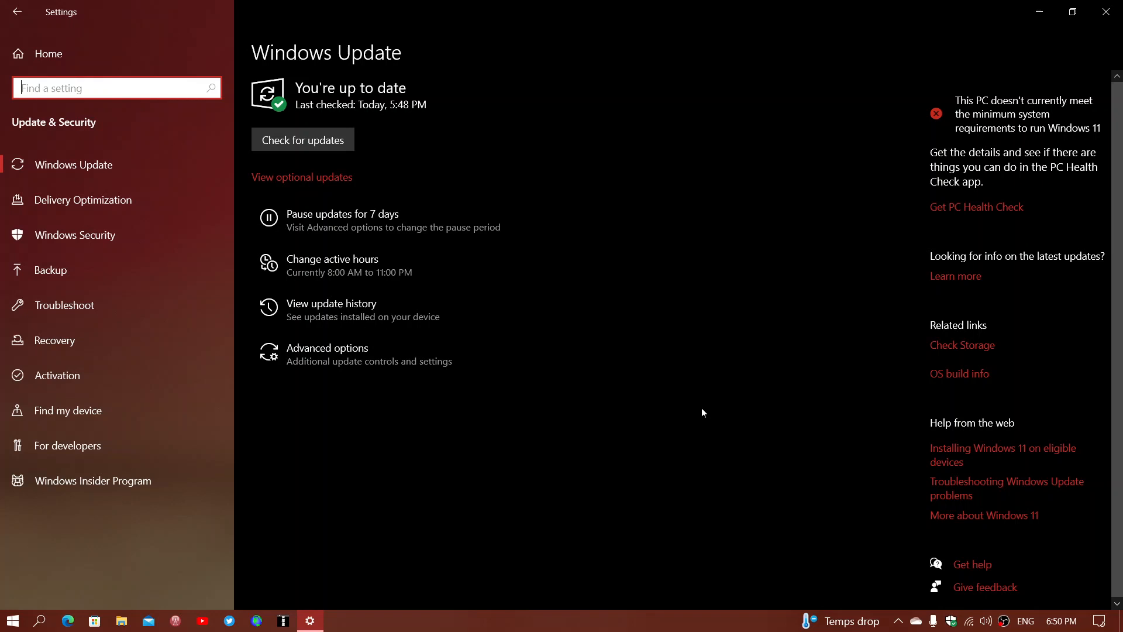
{"action": "mouse_move", "coordinate": [692, 324]}
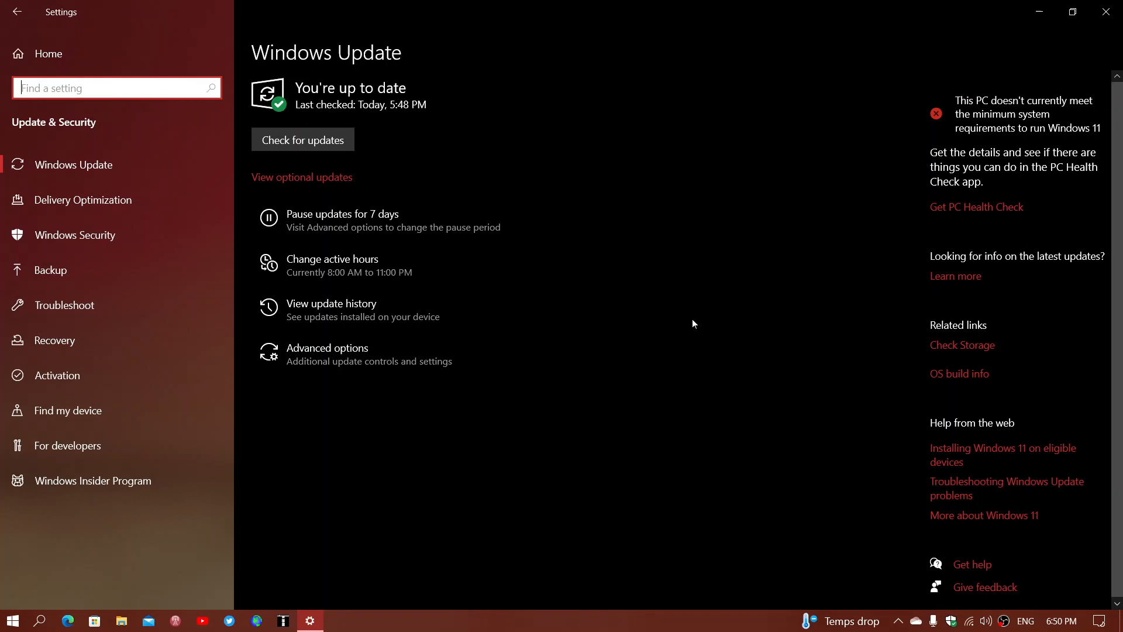
{"action": "mouse_move", "coordinate": [490, 201]}
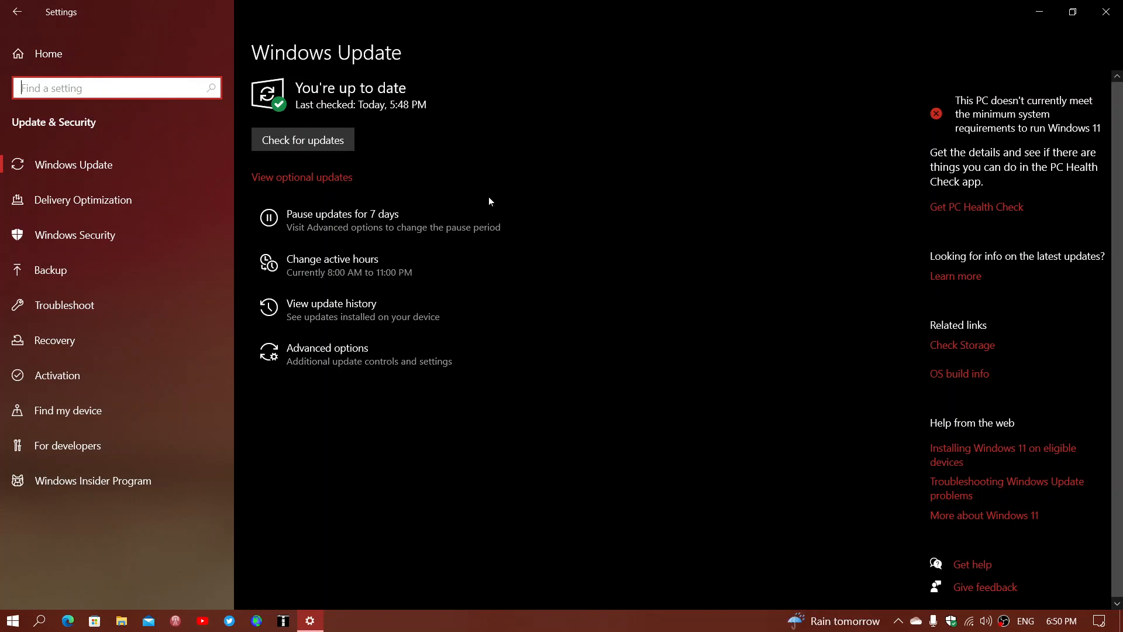
{"action": "mouse_move", "coordinate": [464, 114]}
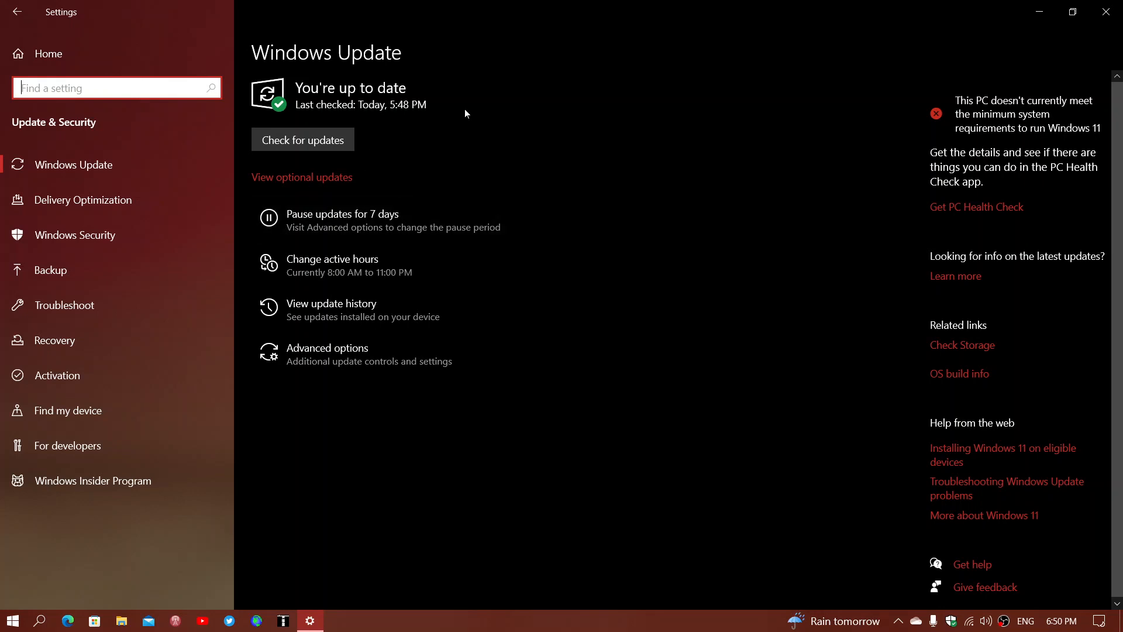
{"action": "mouse_move", "coordinate": [408, 264]}
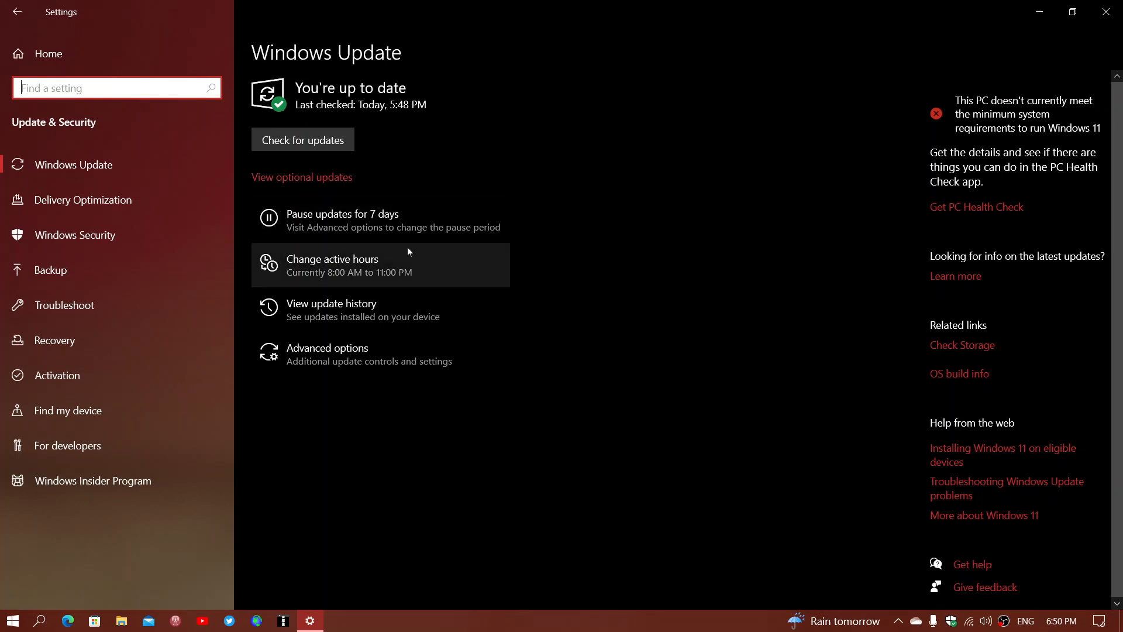
{"action": "mouse_move", "coordinate": [584, 240]}
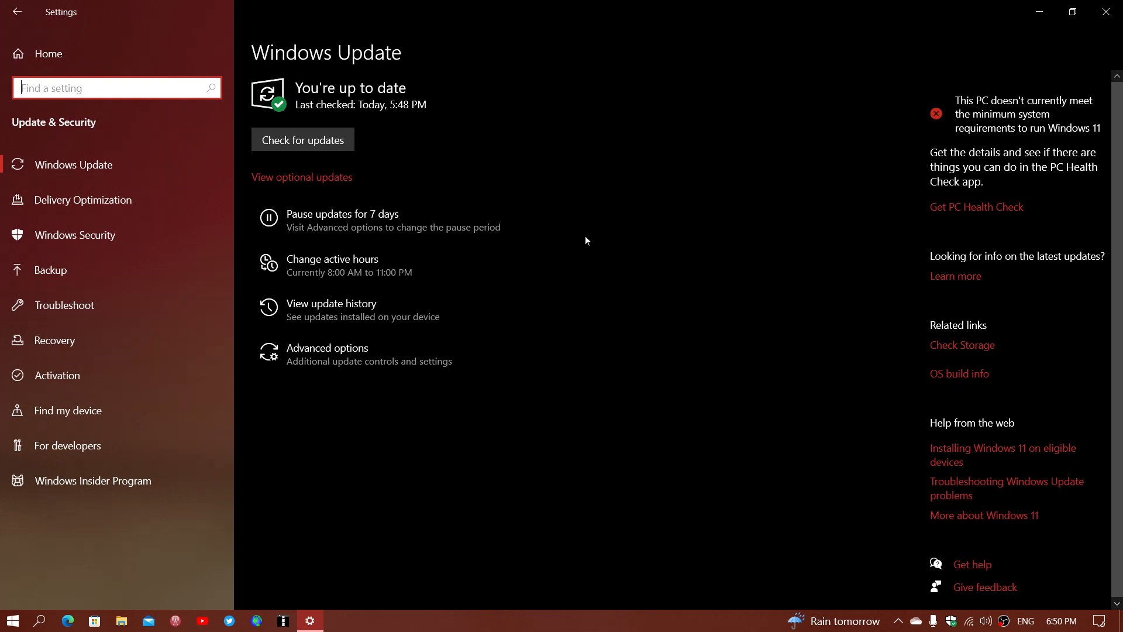
{"action": "mouse_move", "coordinate": [520, 270]}
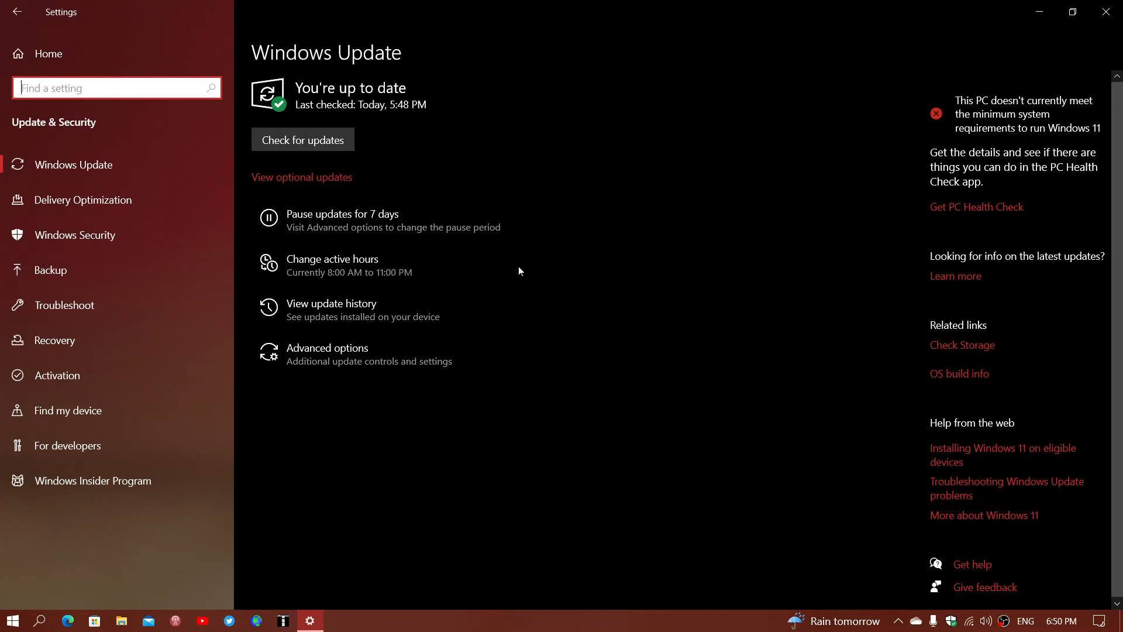
{"action": "mouse_move", "coordinate": [482, 152]}
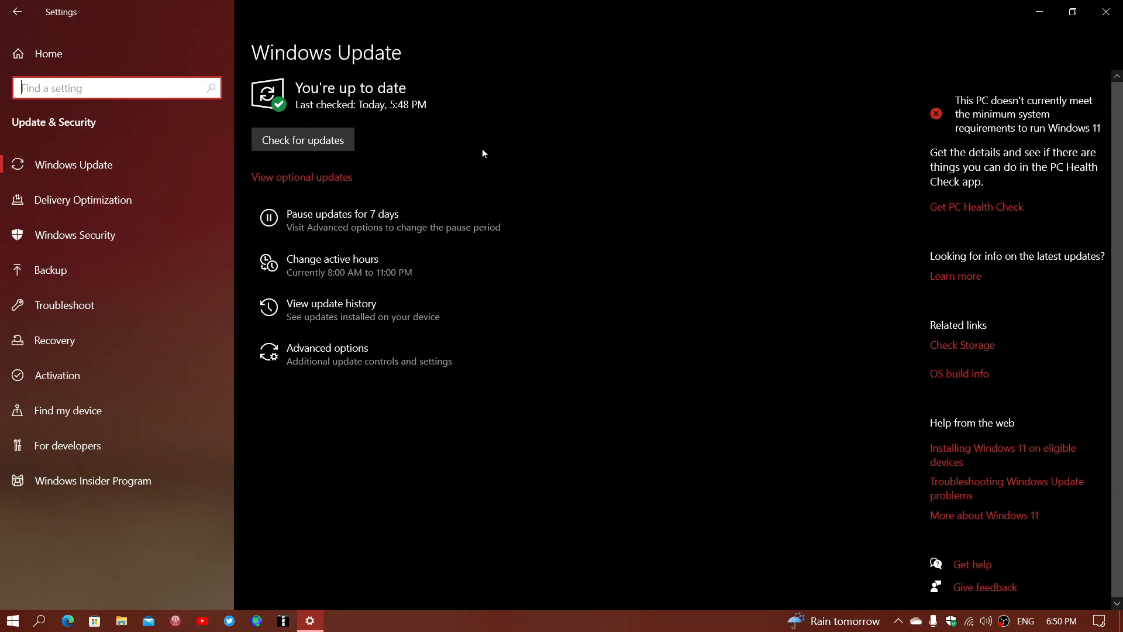
{"action": "mouse_move", "coordinate": [453, 206]}
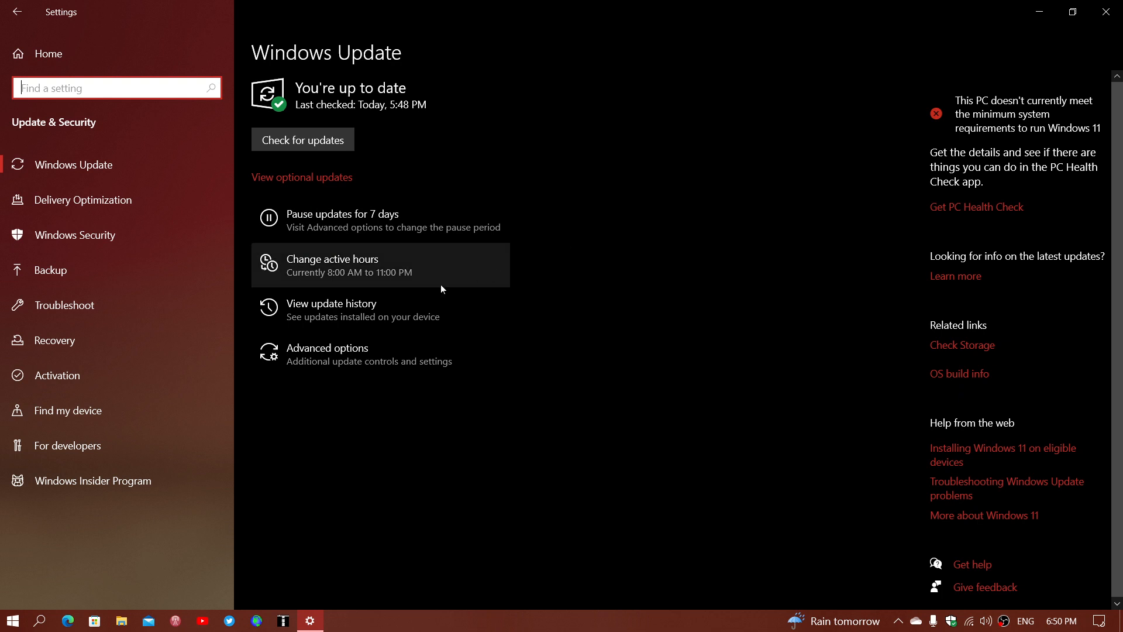
{"action": "mouse_move", "coordinate": [412, 309]}
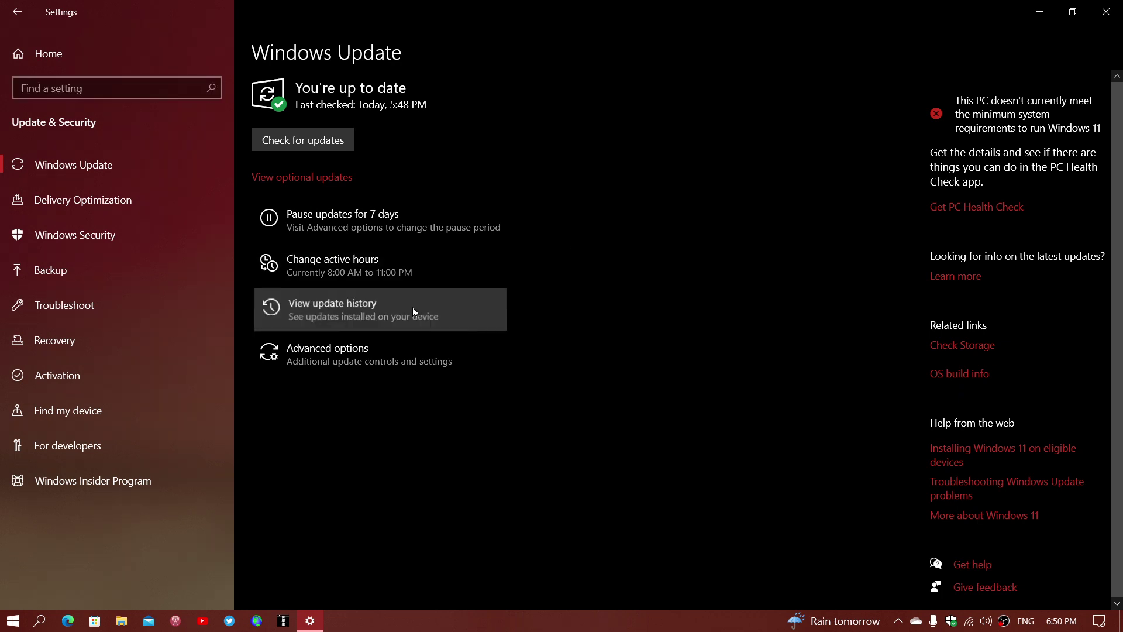
Step: Show the update history listing cumulative update KB5022834 installed on 2023-02-14
{"action": "left_click", "coordinate": [331, 308]}
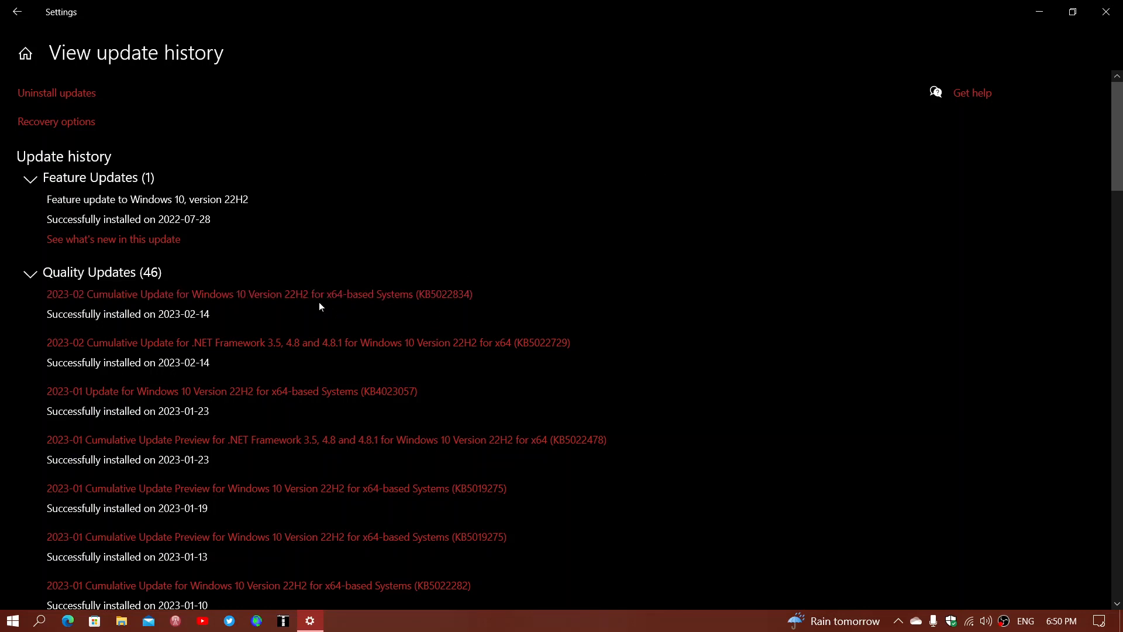
{"action": "mouse_move", "coordinate": [398, 308]}
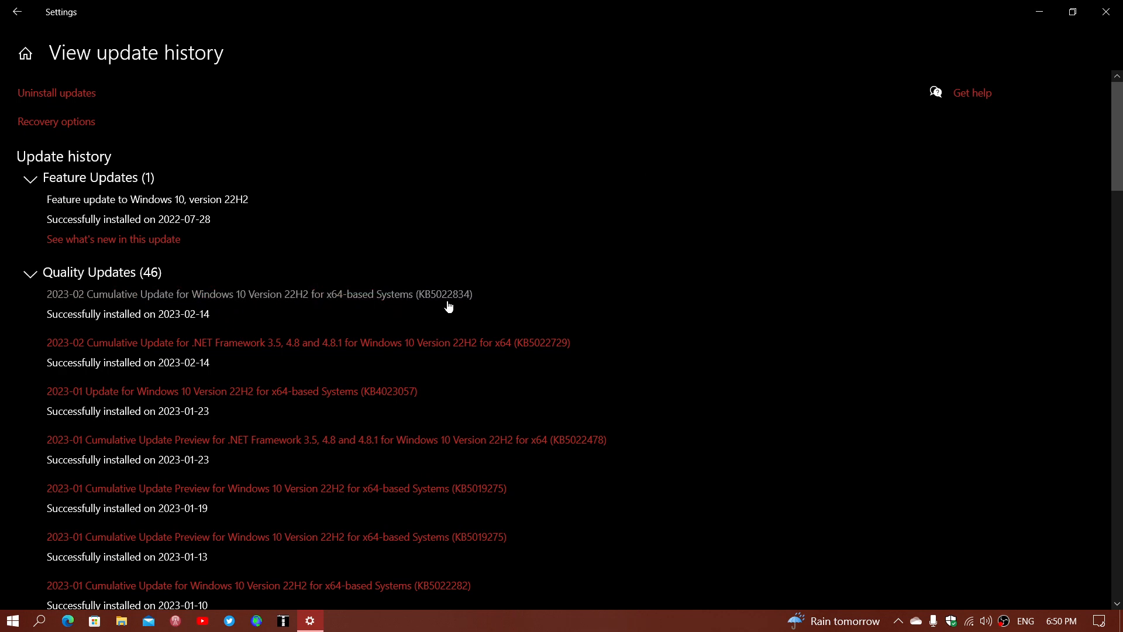
{"action": "mouse_move", "coordinate": [572, 256]}
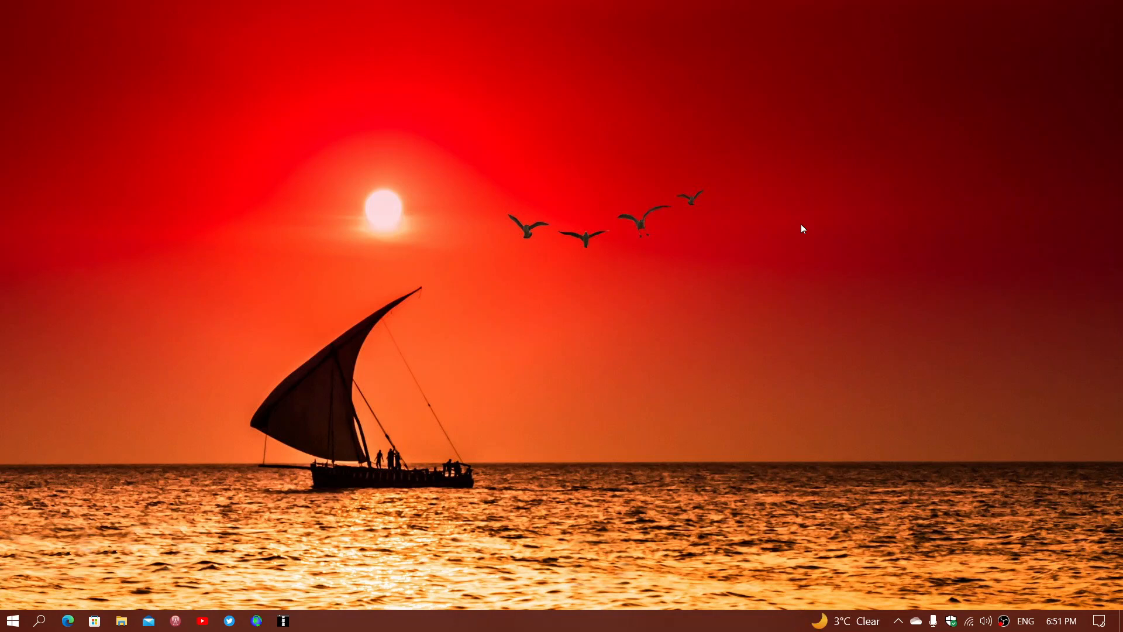
{"action": "mouse_move", "coordinate": [511, 586]}
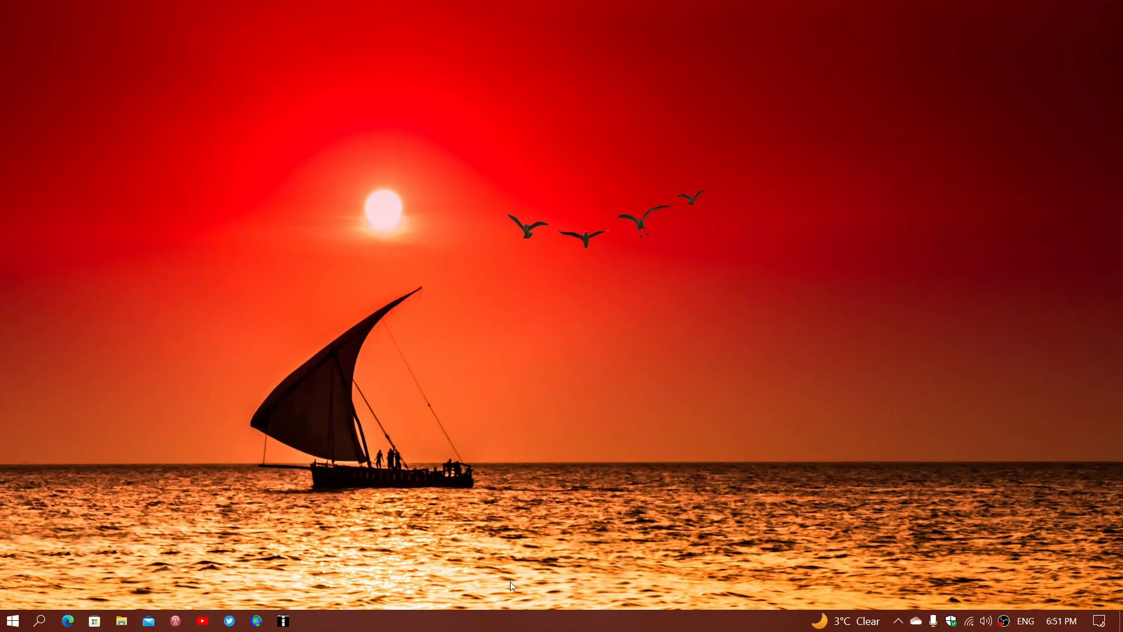
{"action": "mouse_move", "coordinate": [503, 622]}
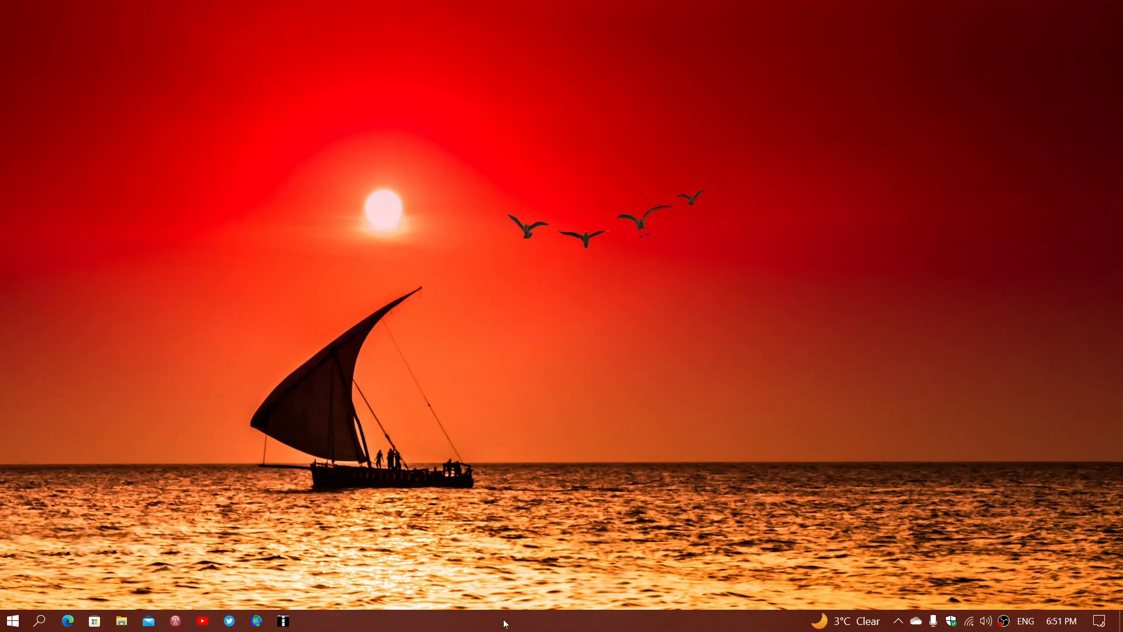
{"action": "mouse_move", "coordinate": [687, 361]}
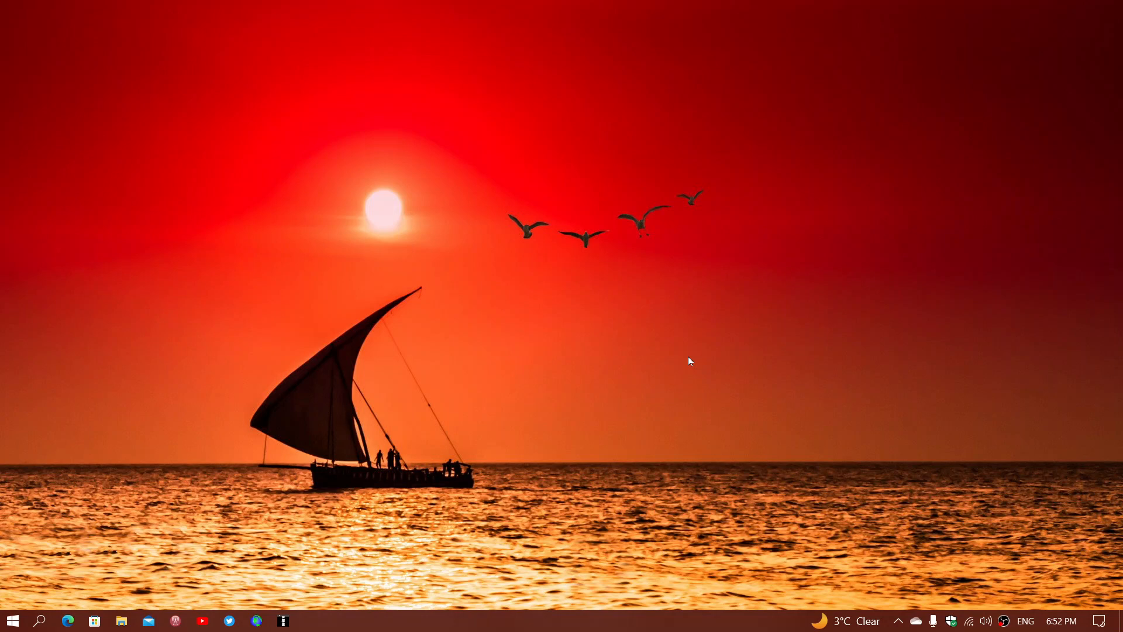
{"action": "mouse_move", "coordinate": [703, 403]}
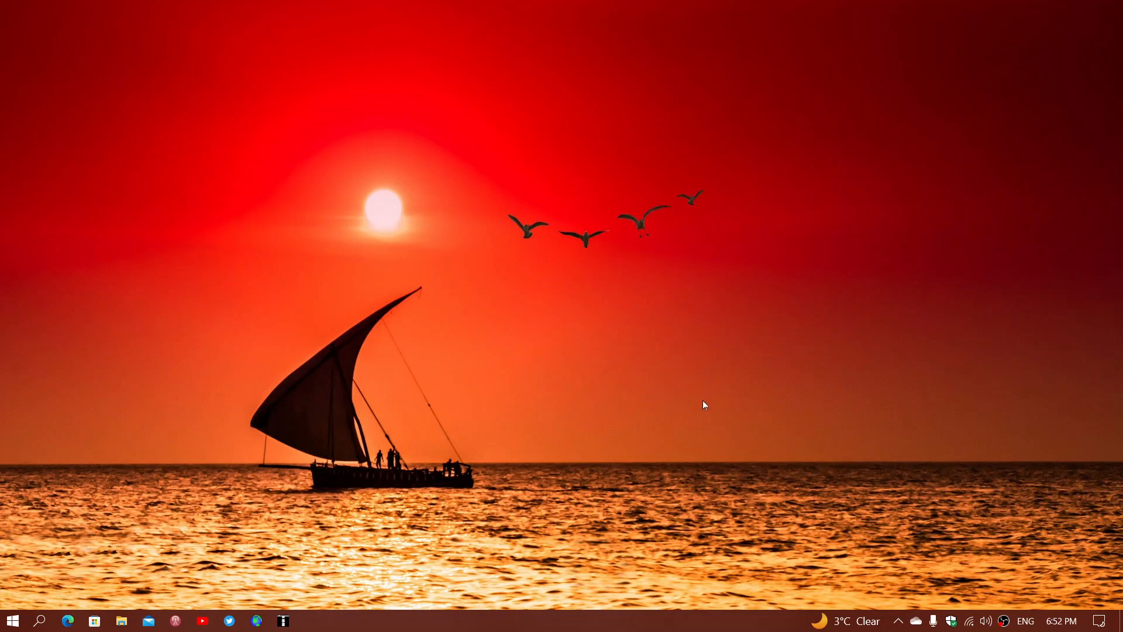